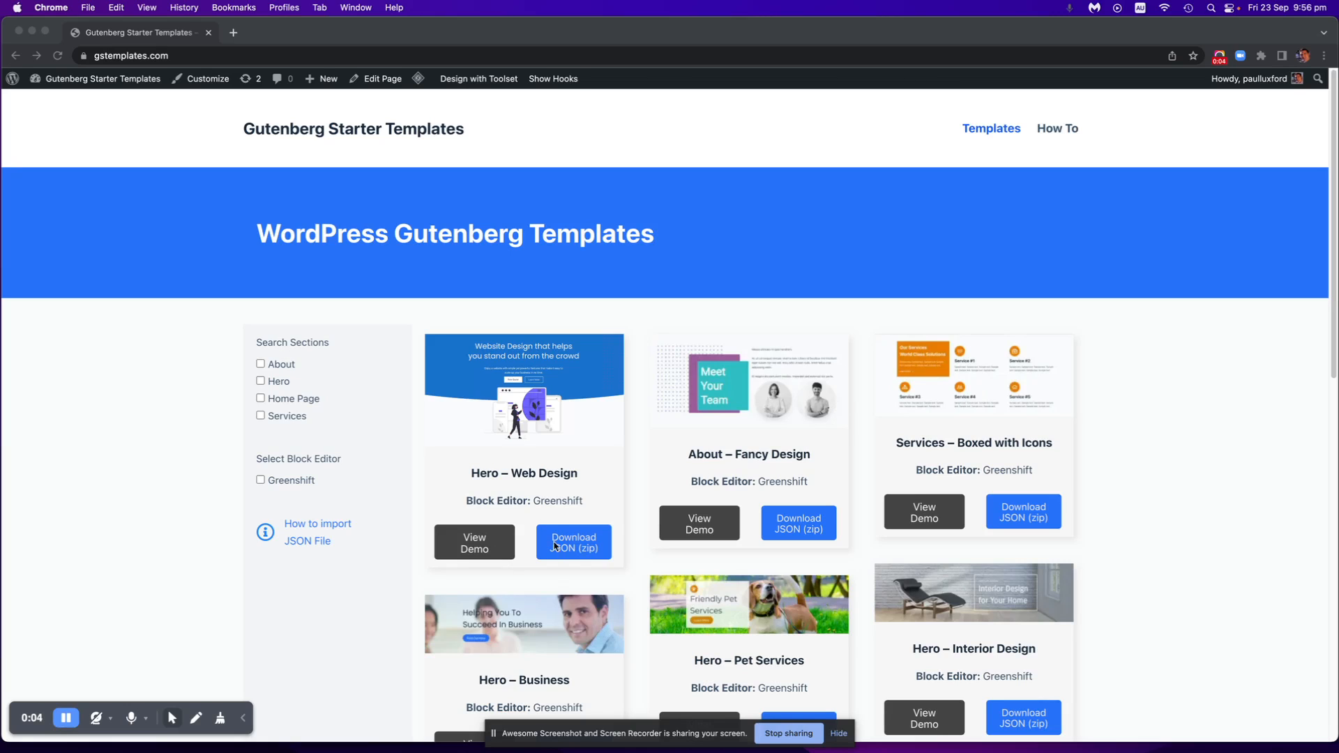
mouse_move(595, 452)
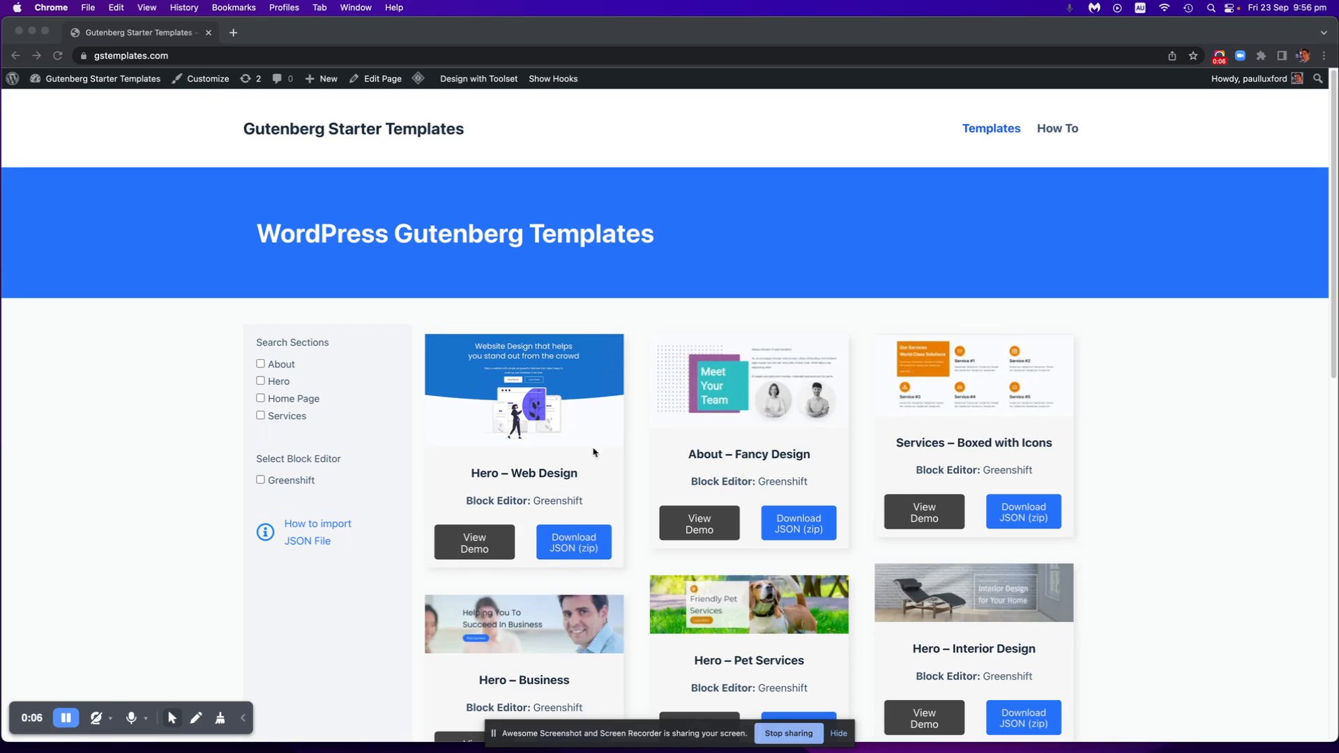
Download the Hero – Web Design template's JSON zip, choosing the Desktop as destination.
scroll("down", 3)
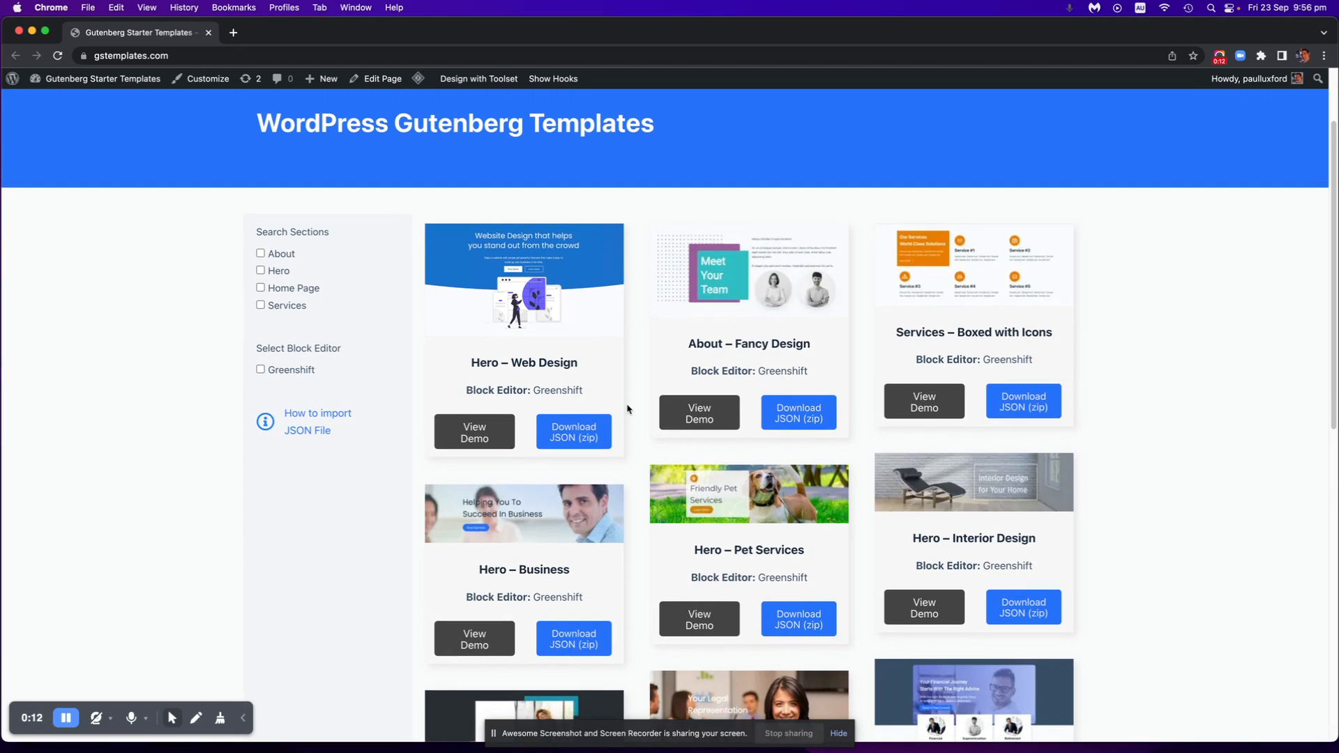
mouse_move(630, 383)
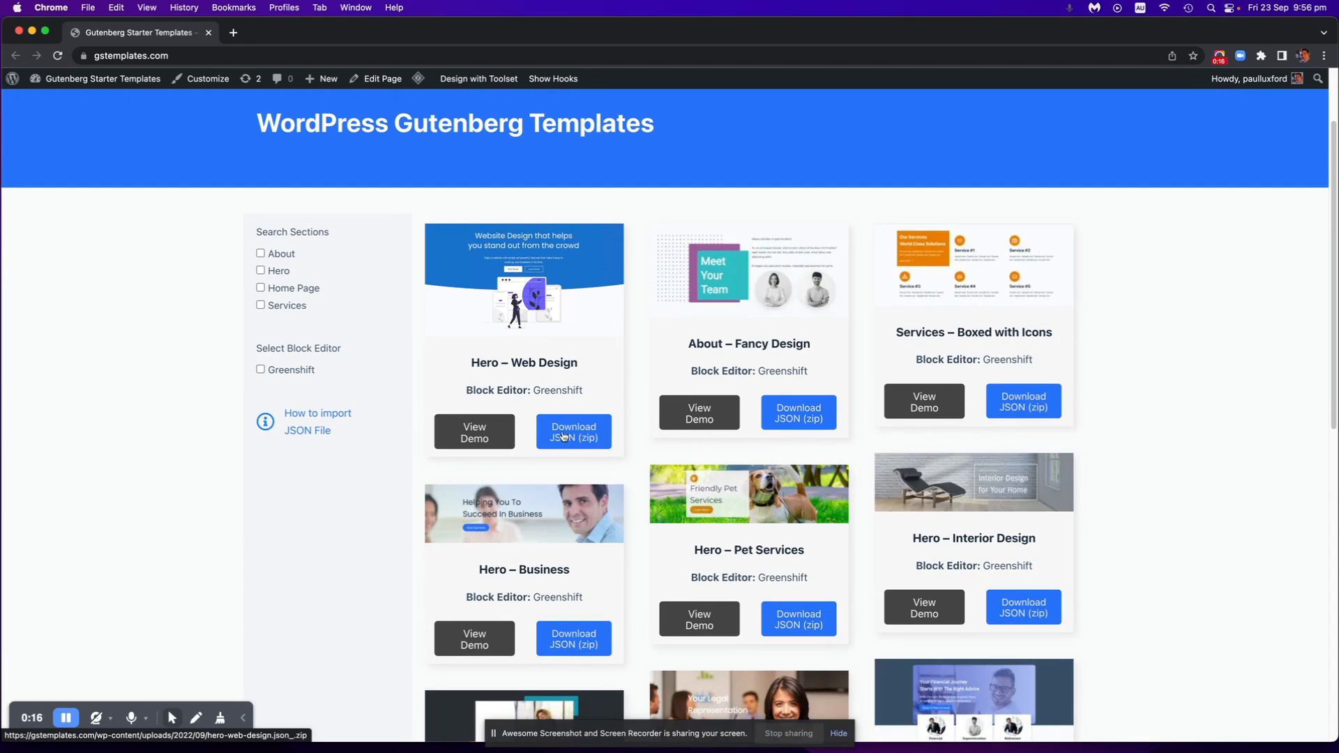
left_click(573, 432)
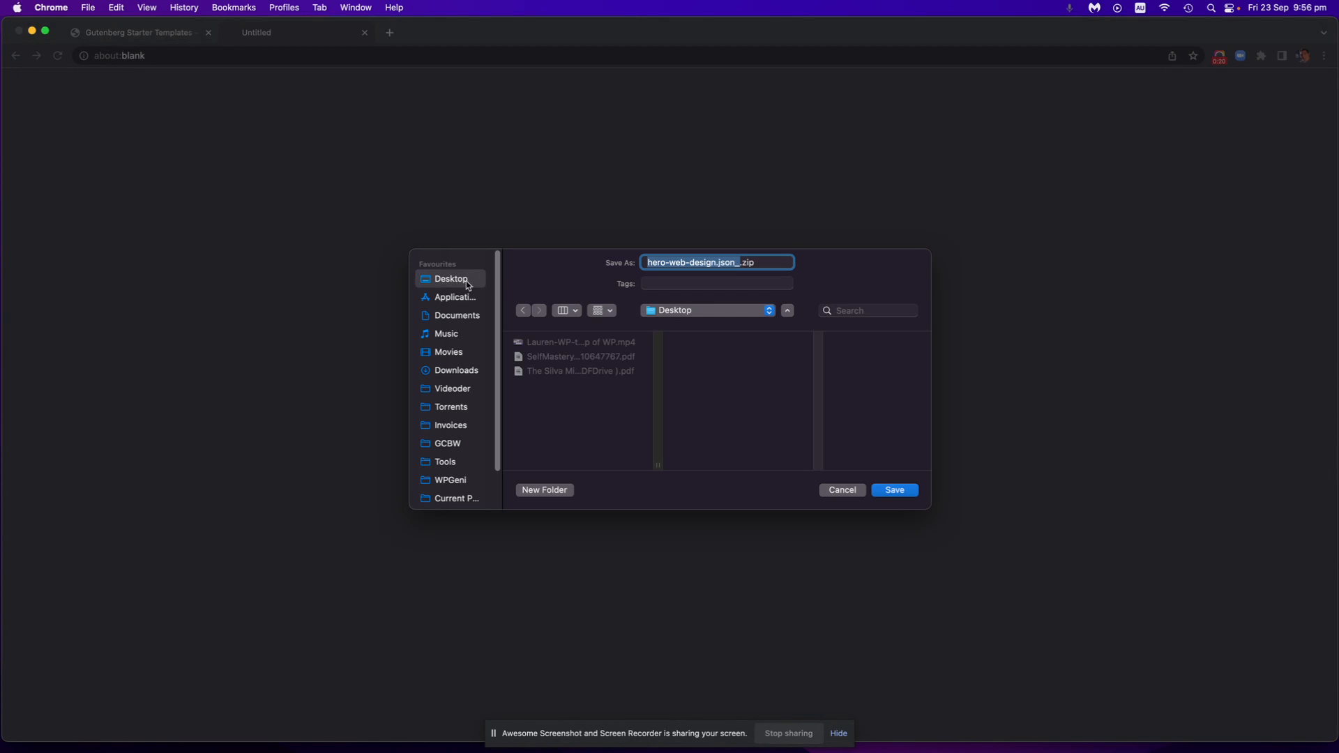
mouse_move(641, 382)
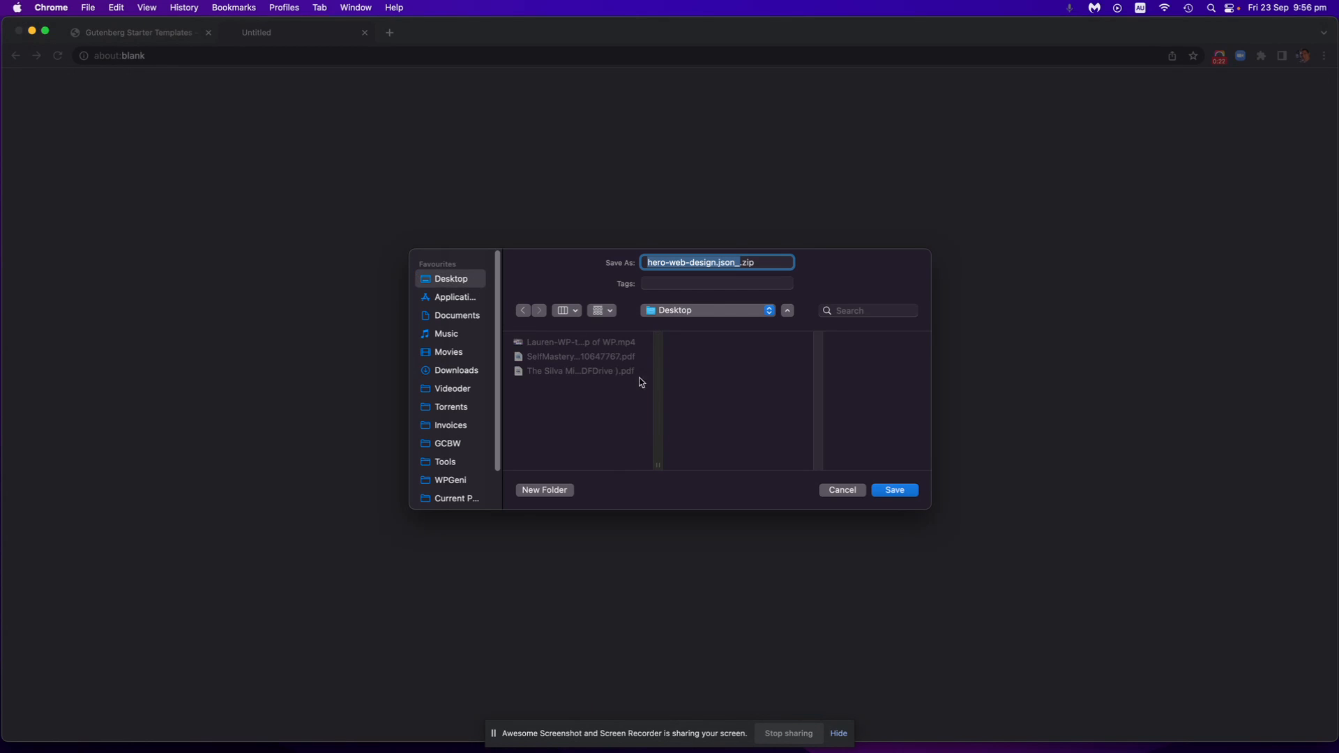
mouse_move(539, 336)
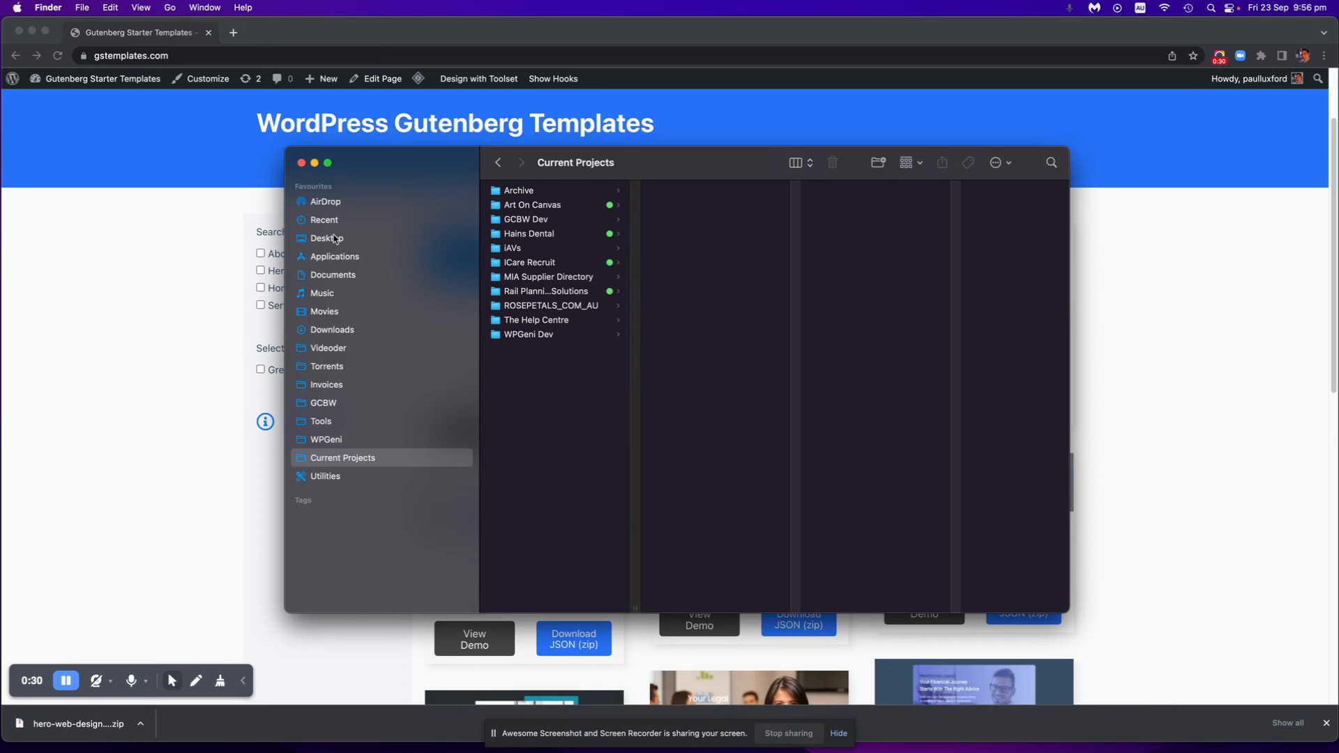
Extract hero-web-design.json_.zip on the Desktop, trash the zip, and close the Finder window.
left_click(325, 238)
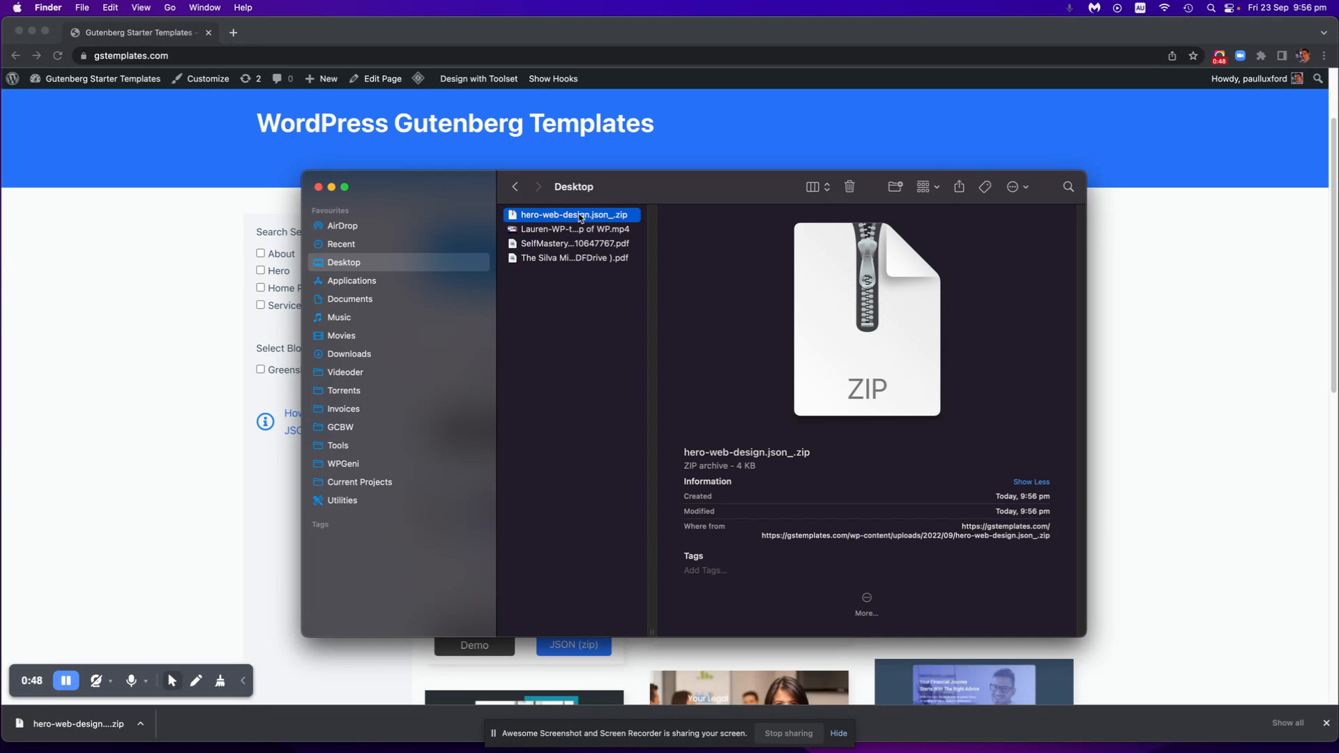
left_click(566, 215)
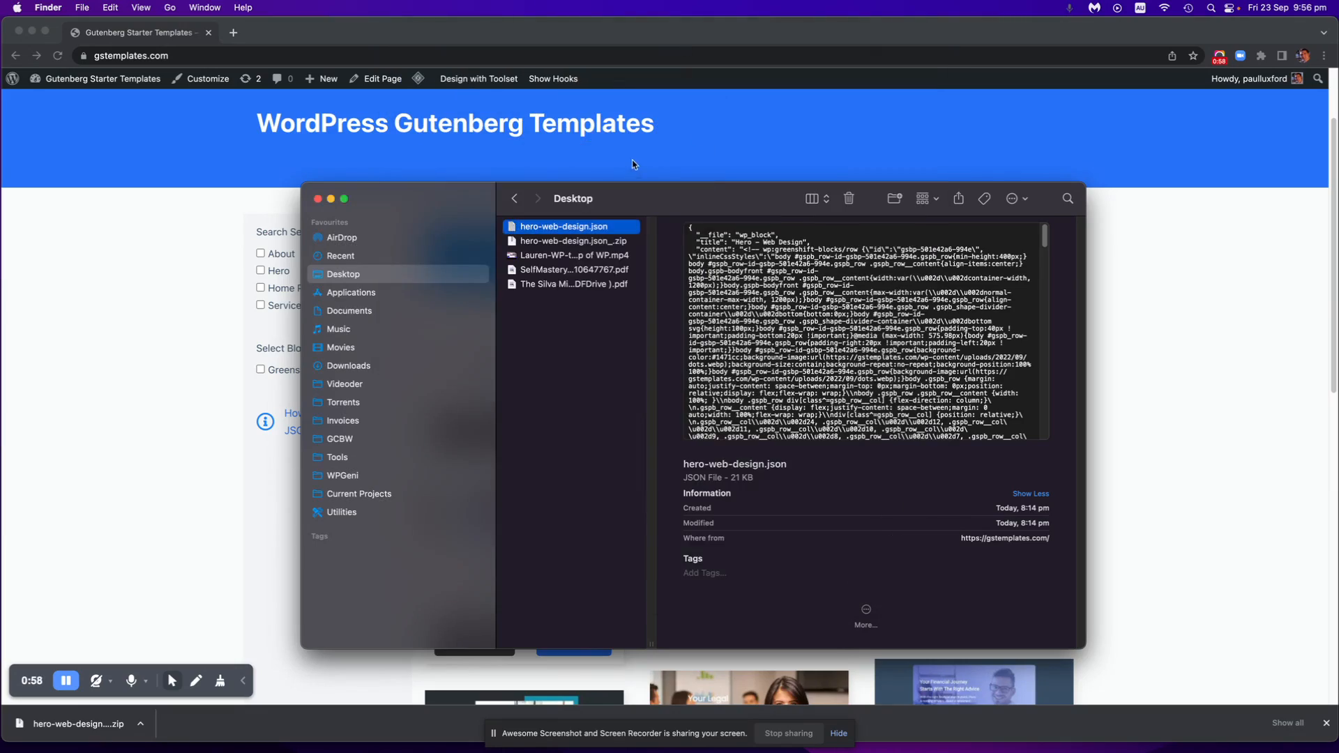
left_click(593, 238)
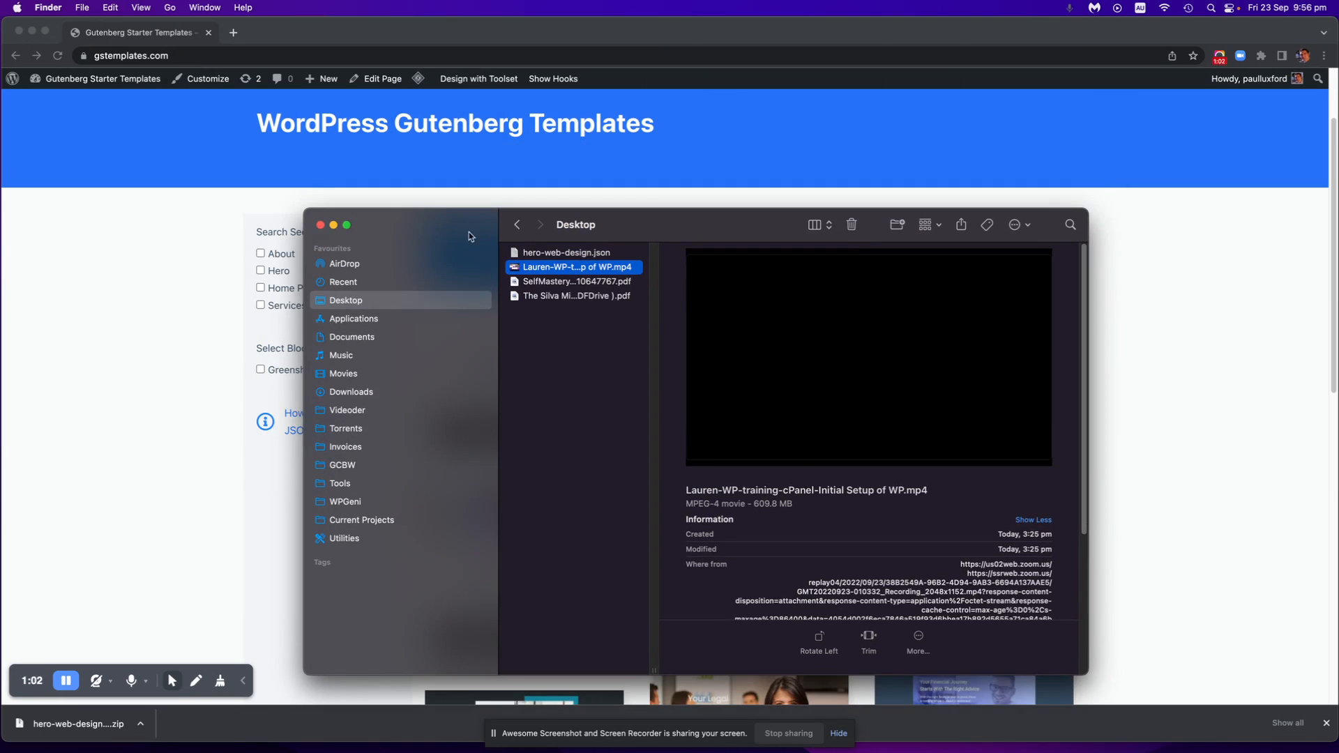
left_click(566, 253)
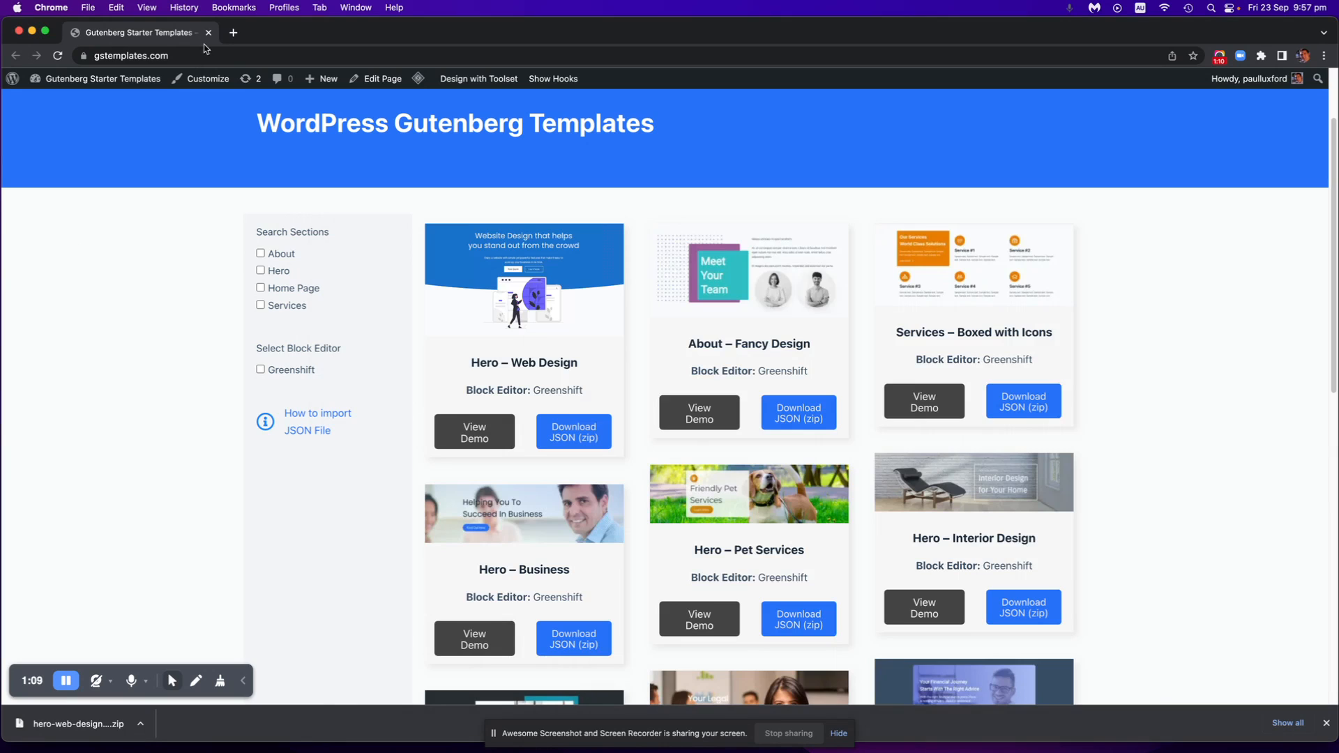
Go from the template gallery to the Gutenberg Starter Templates admin Dashboard.
double_click(291, 232)
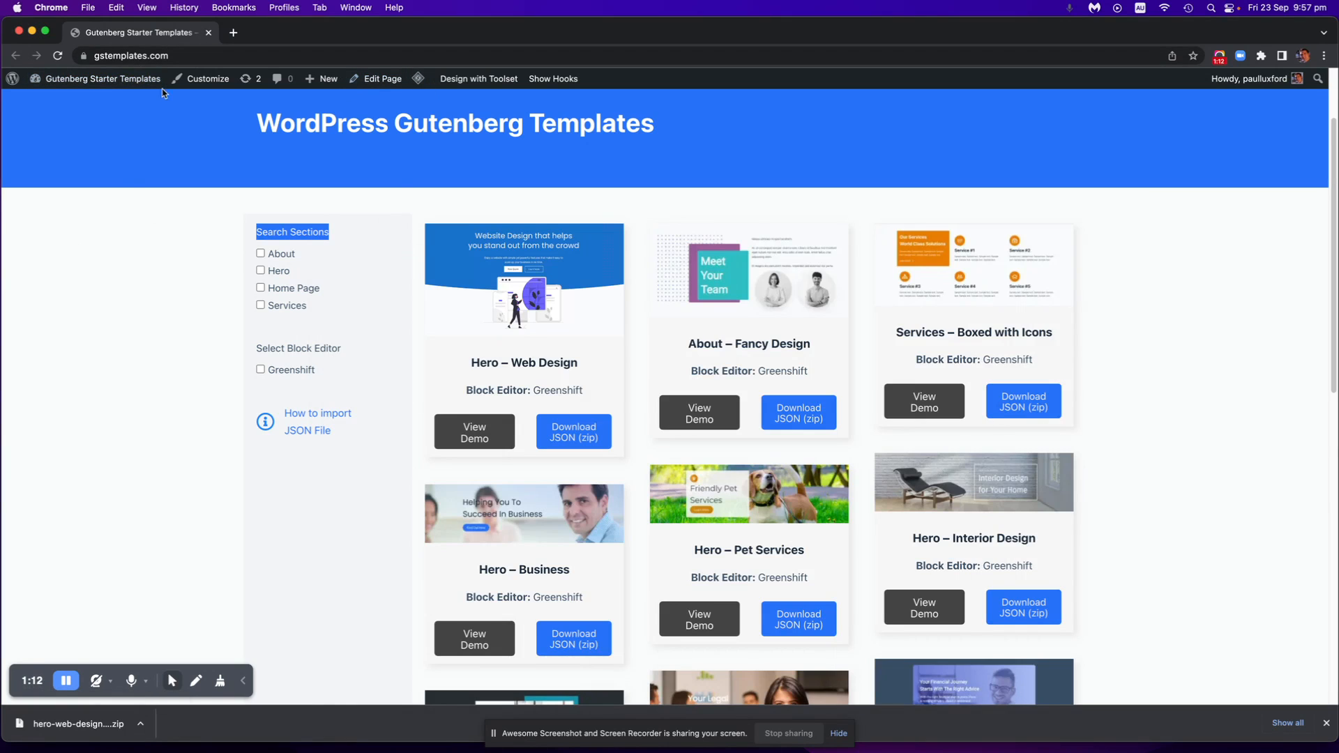
left_click(105, 78)
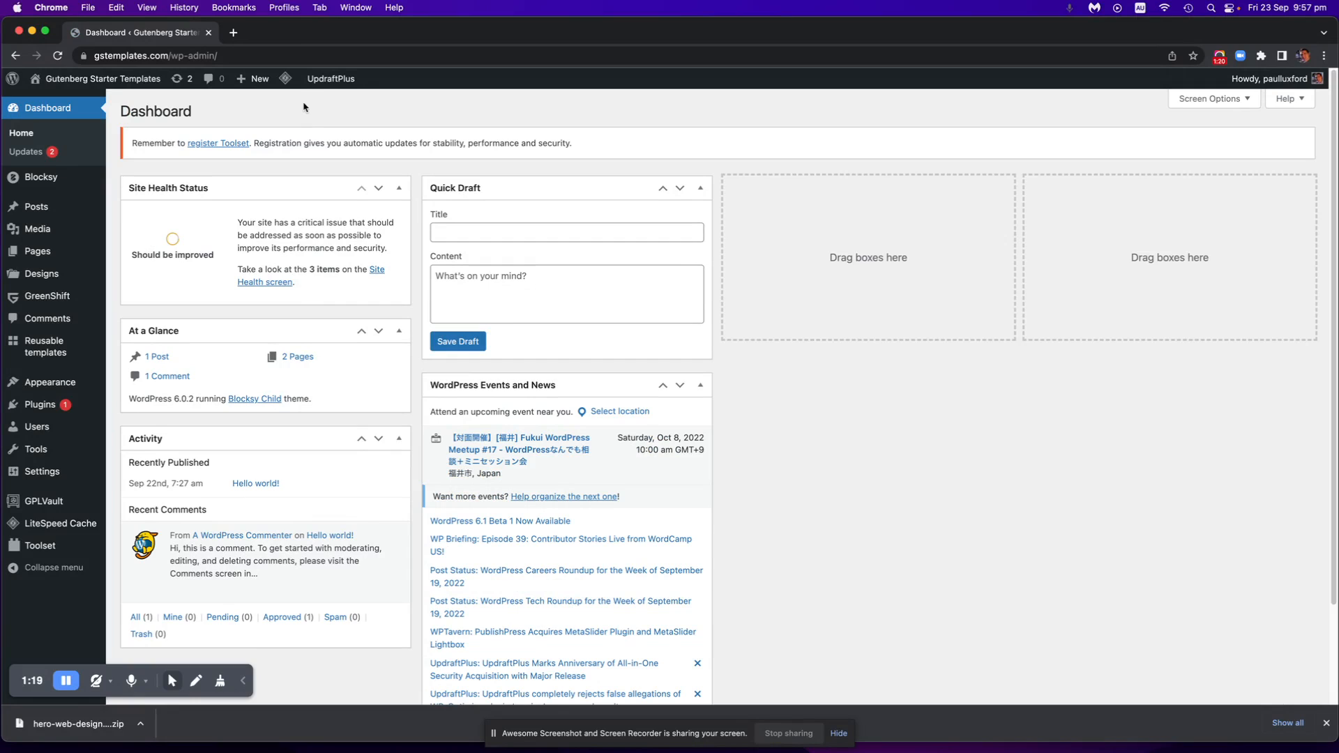
mouse_move(47, 296)
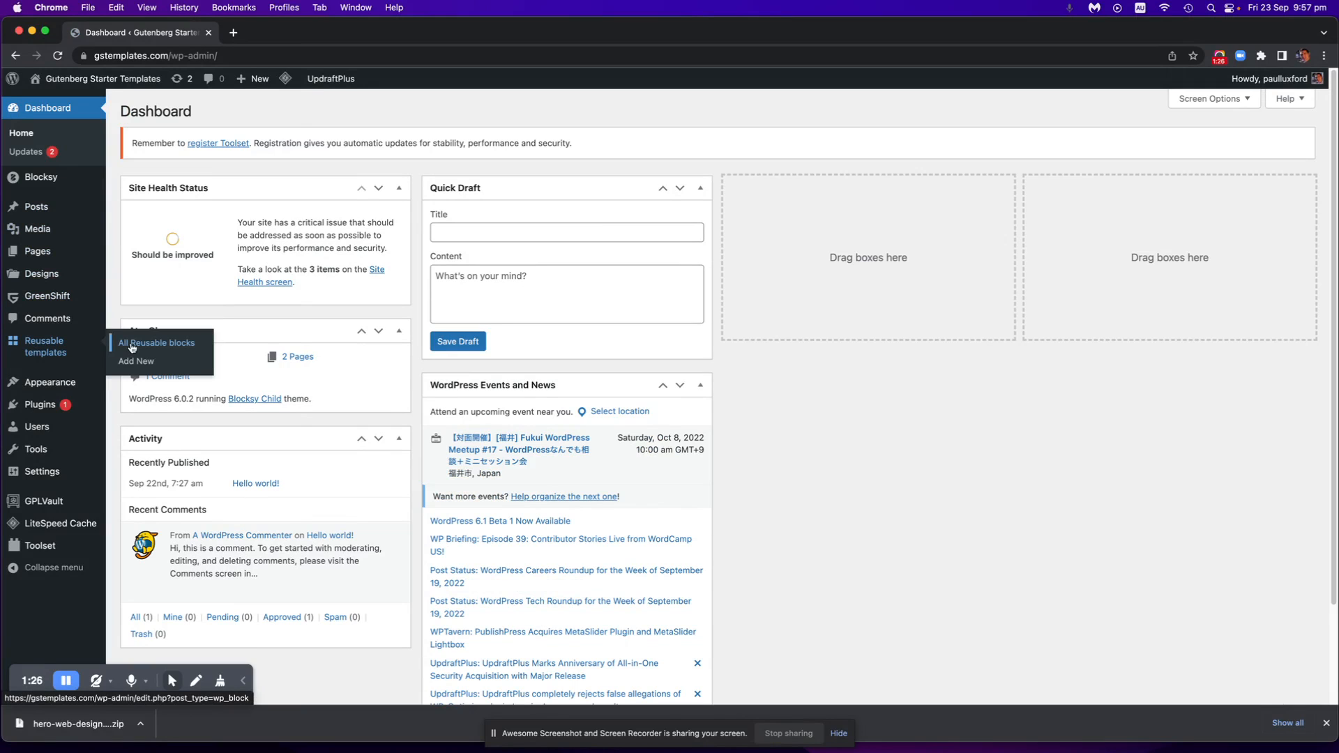
Import hero-web-design.json from the Desktop as a reusable block and reload the blocks list.
left_click(159, 342)
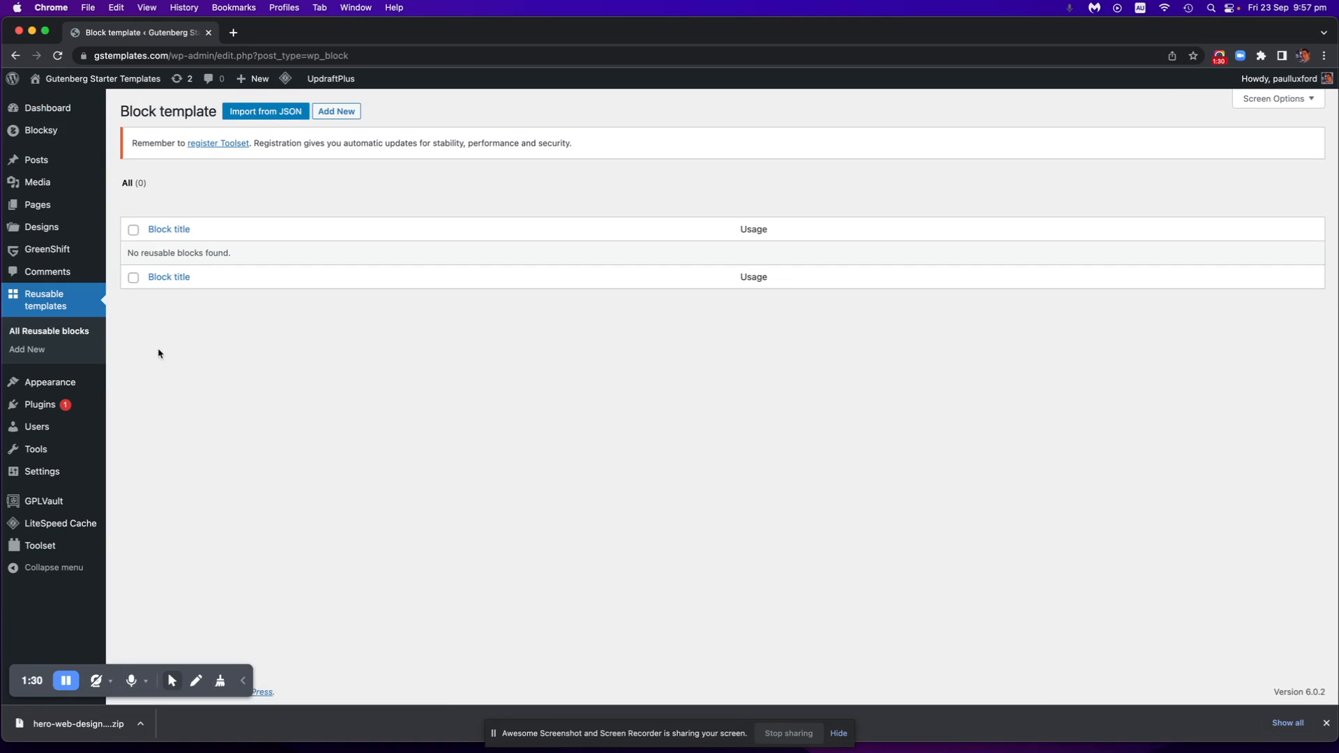
left_click(265, 111)
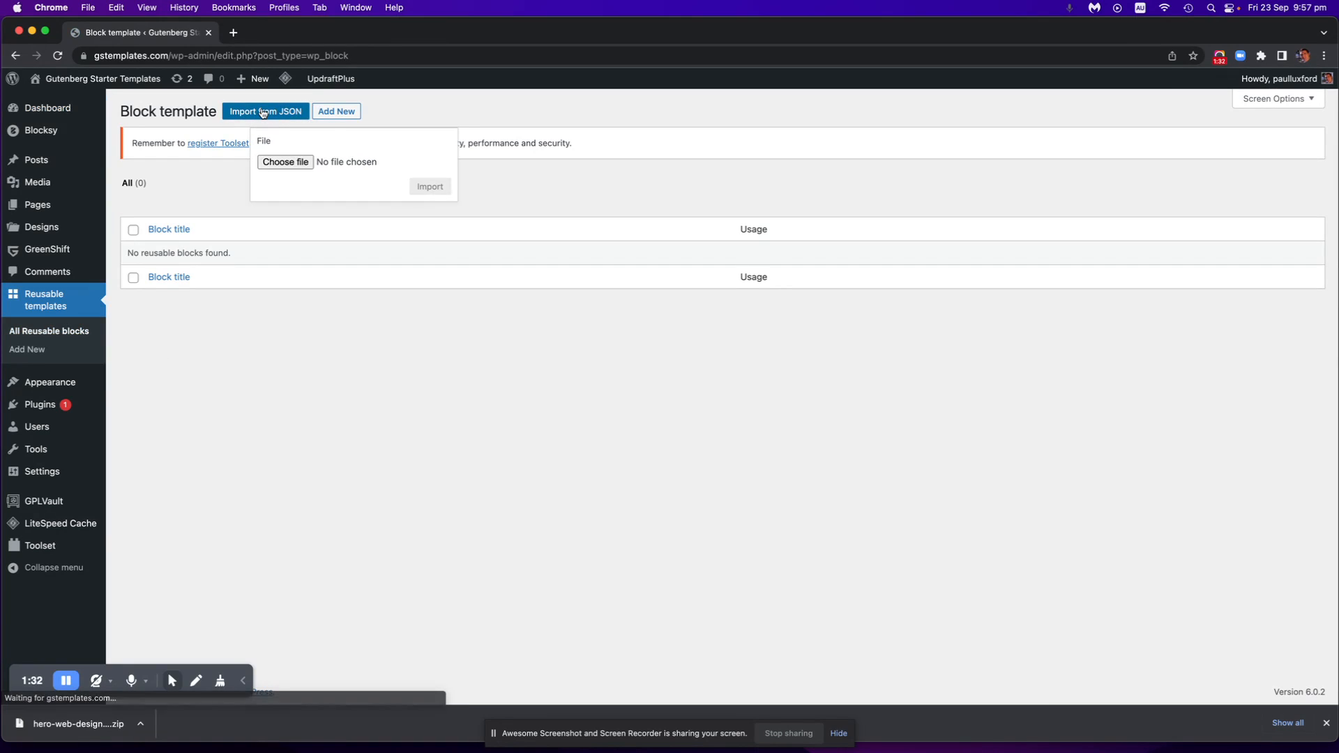
left_click(284, 161)
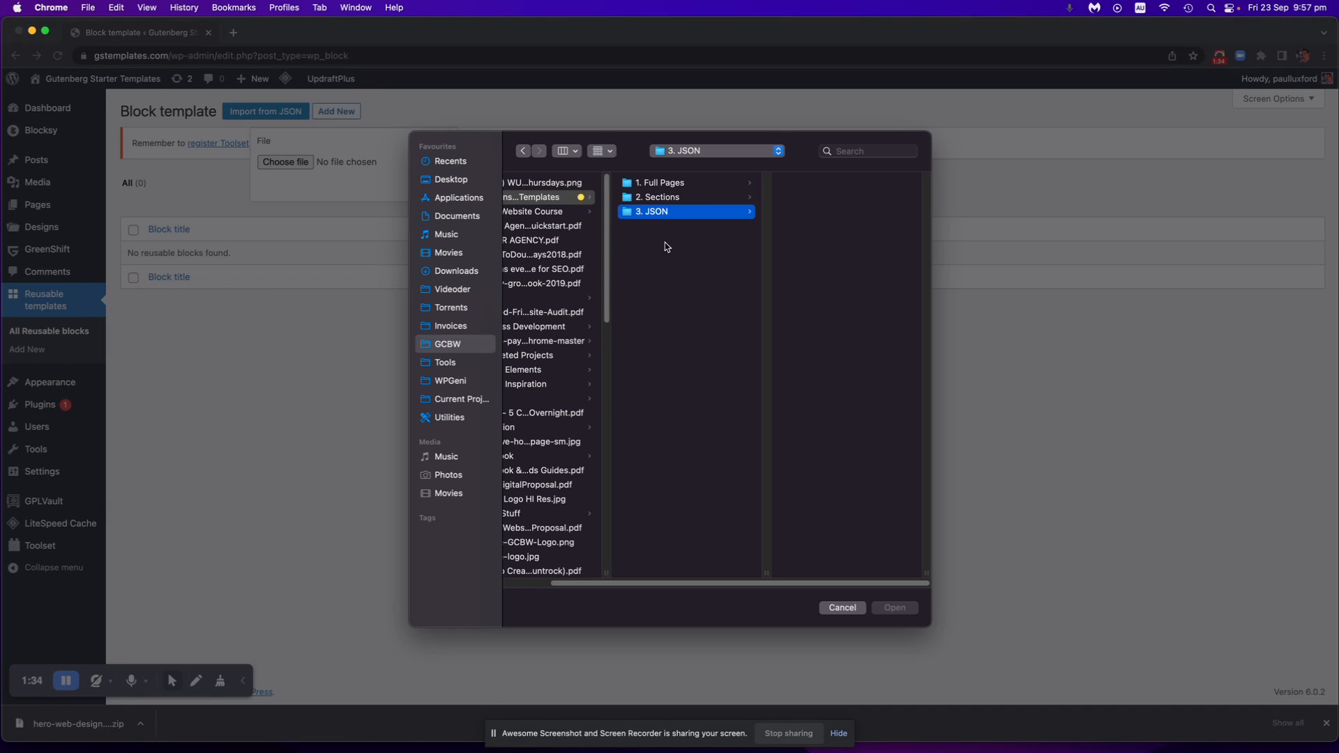
left_click(451, 180)
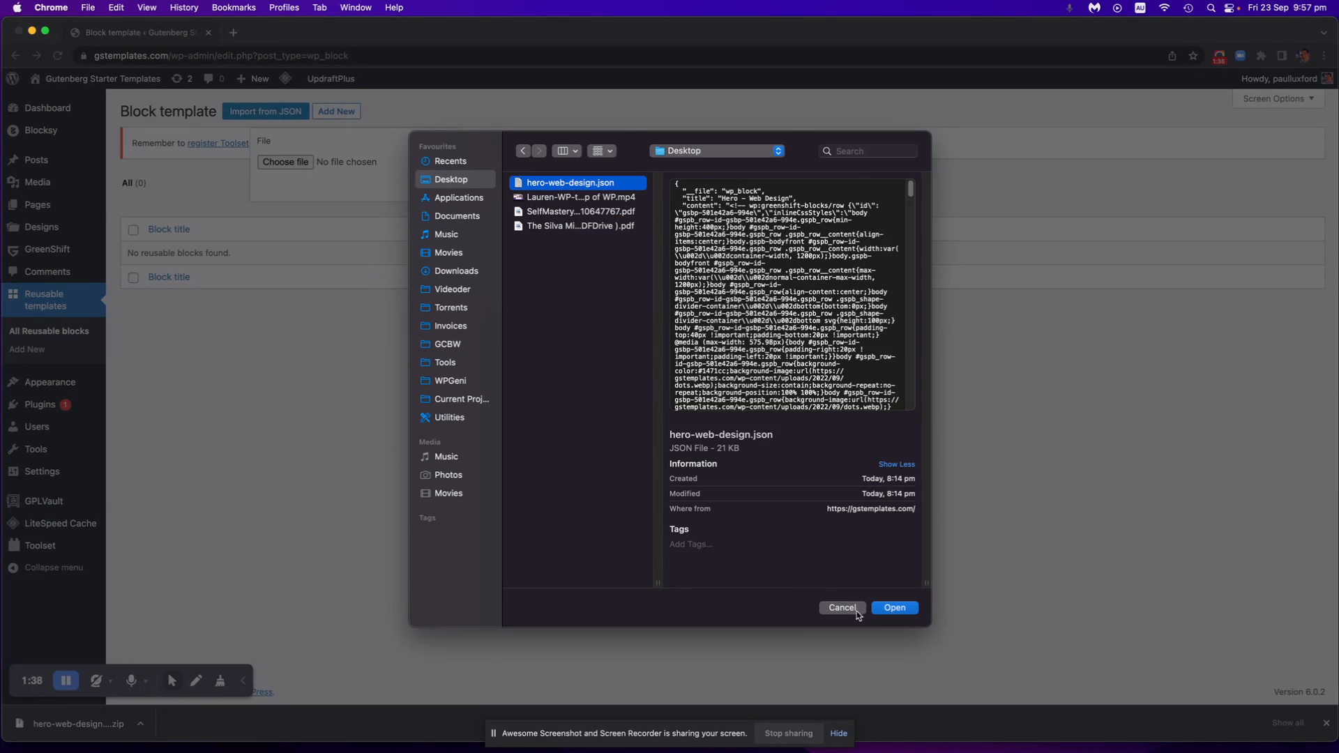
left_click(895, 608)
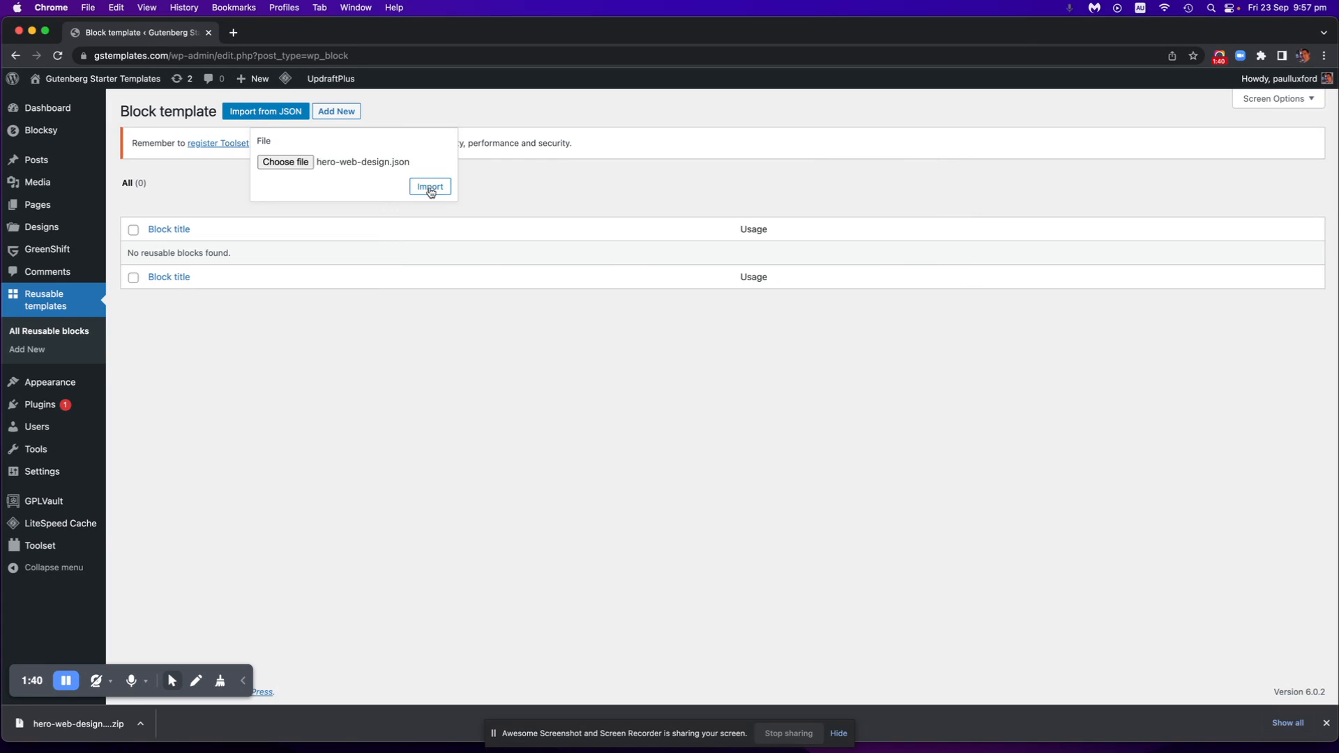
left_click(430, 186)
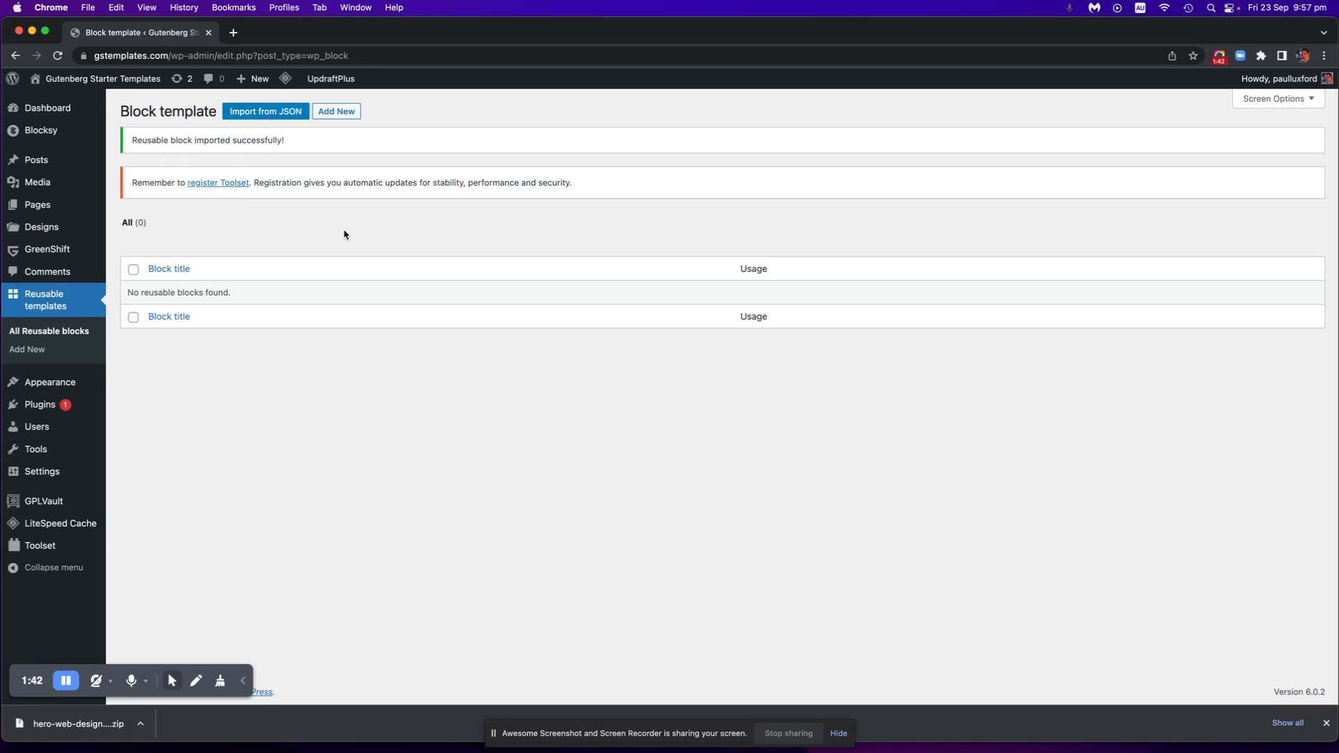
left_click(79, 78)
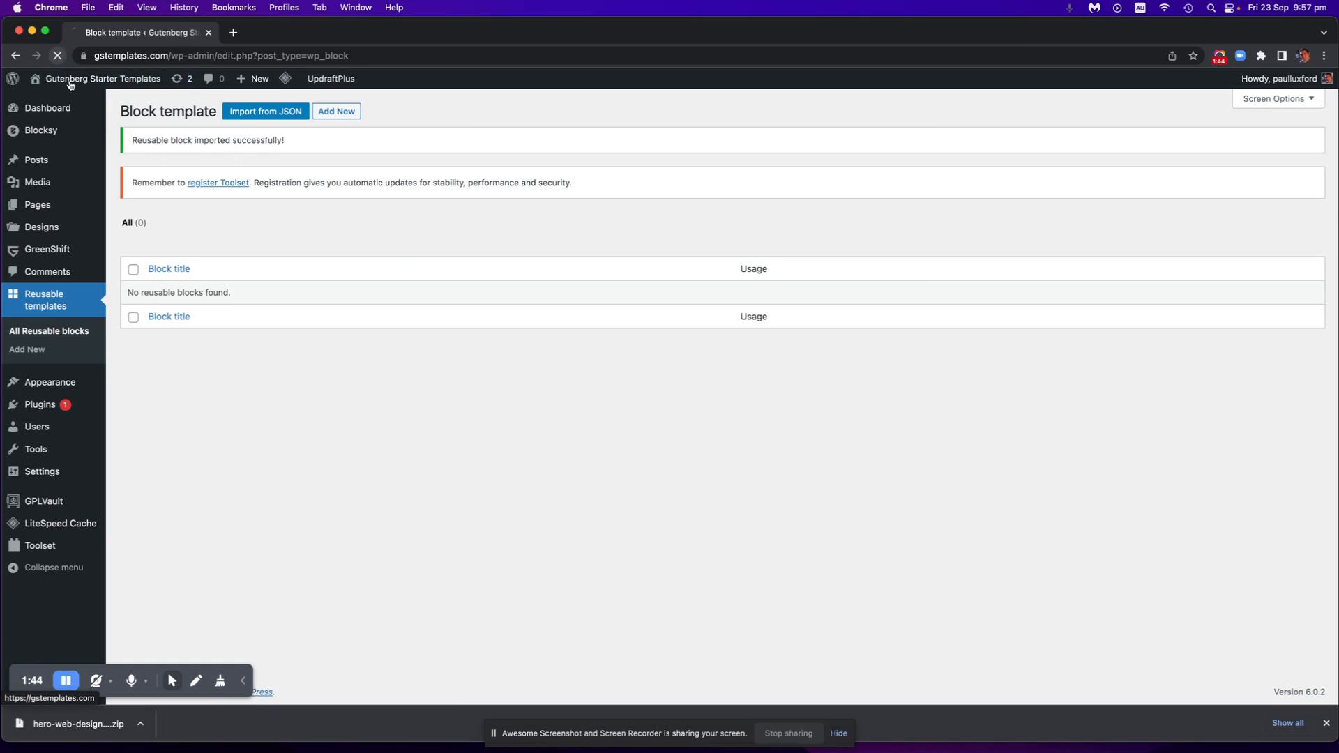
left_click(63, 58)
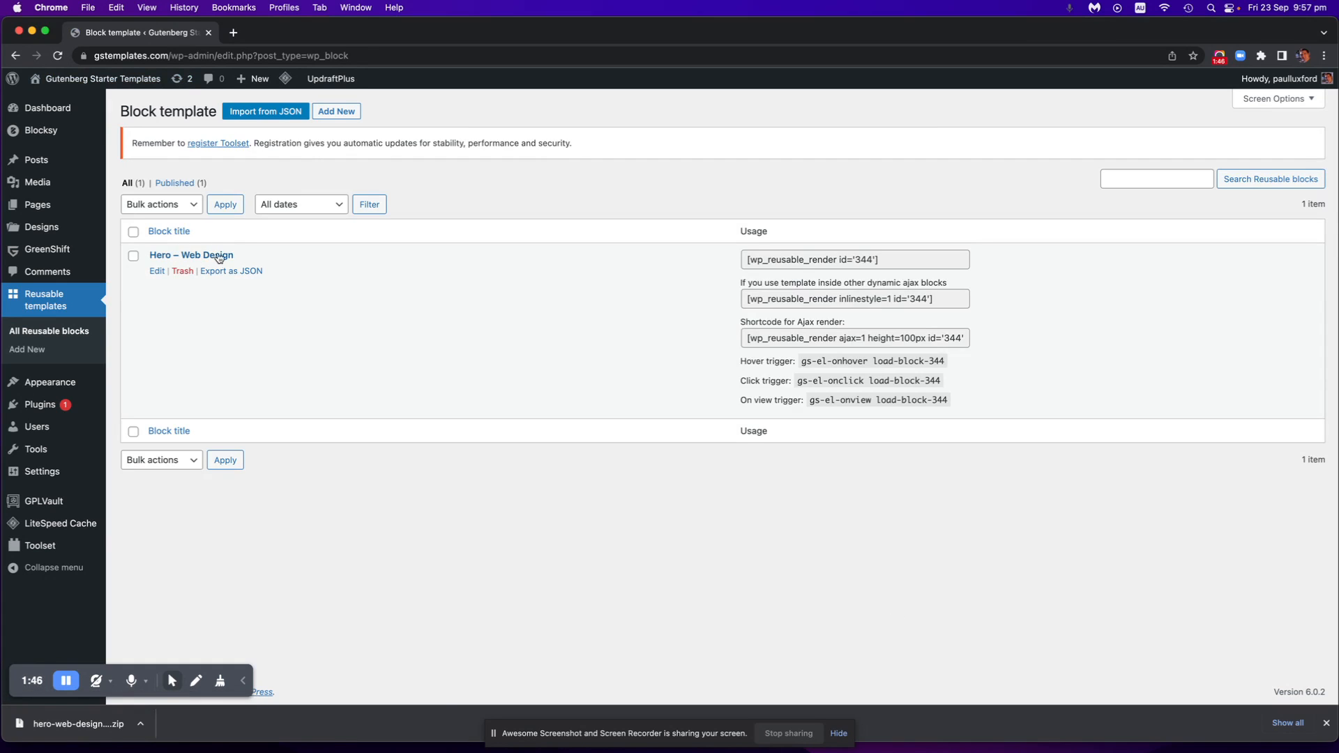
mouse_move(330, 254)
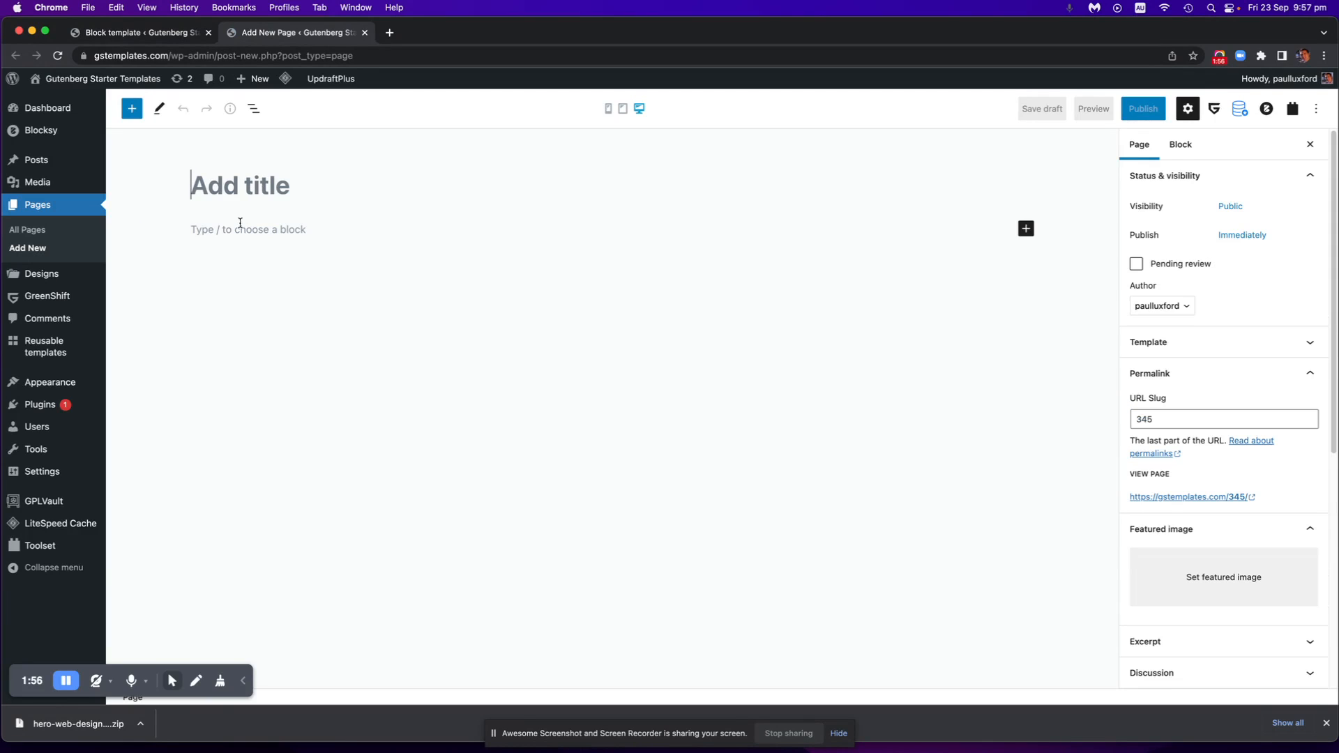
Enter 'Title' as the new page's title and move into the empty body paragraph.
type("Title")
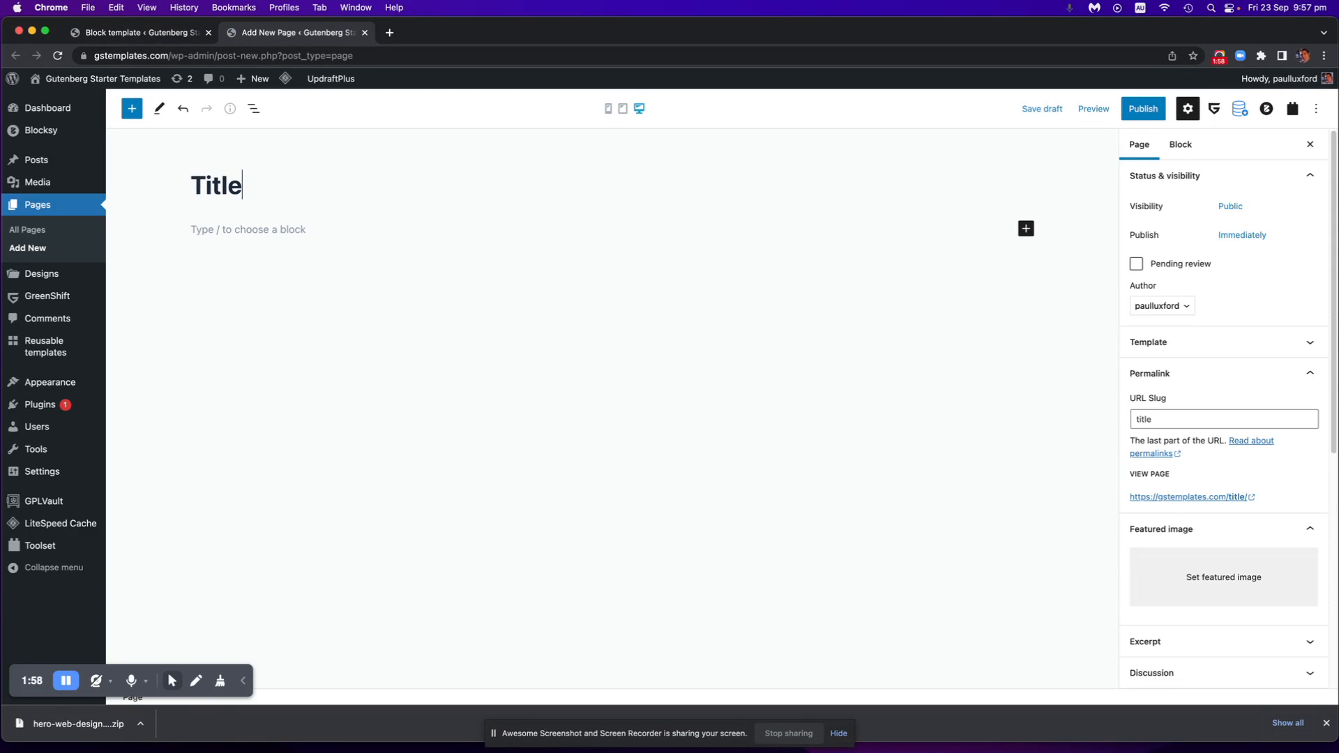
left_click(249, 229)
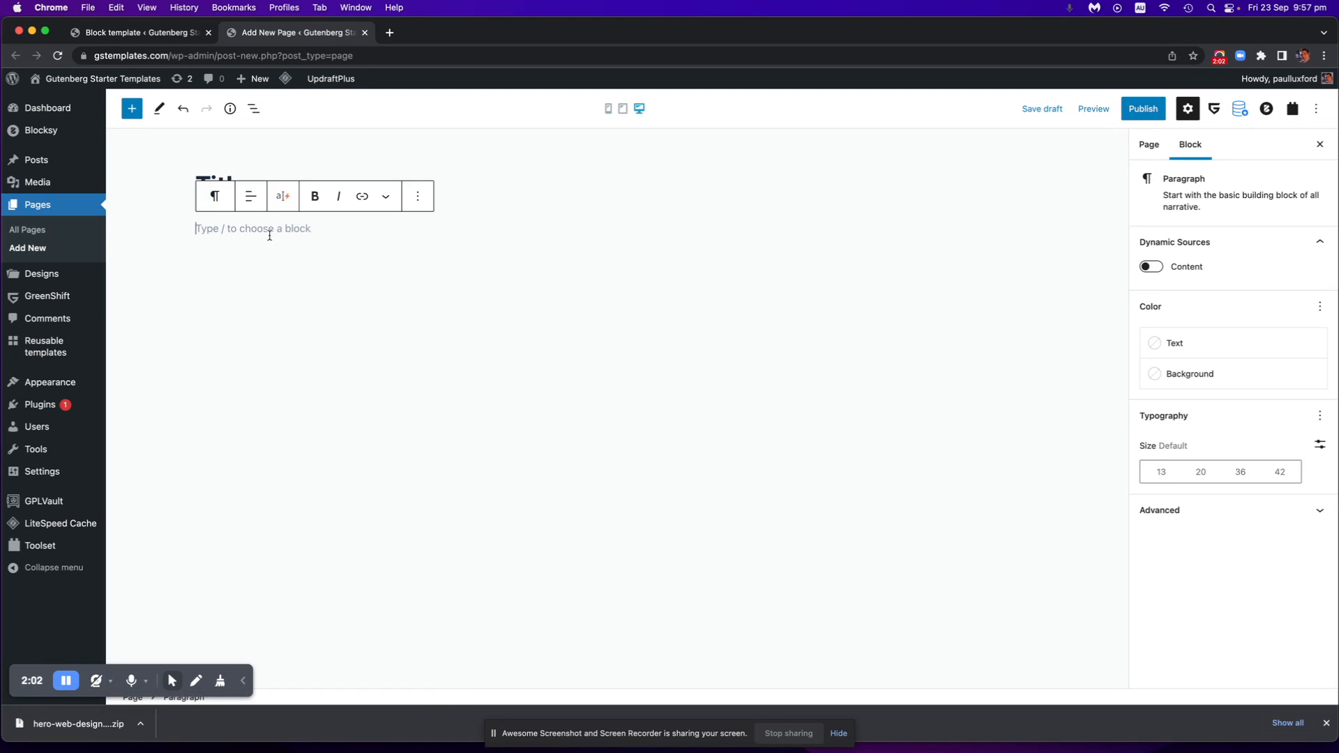
Insert the Hero – Web Design block from the inserter's Reusable tab.
left_click(132, 108)
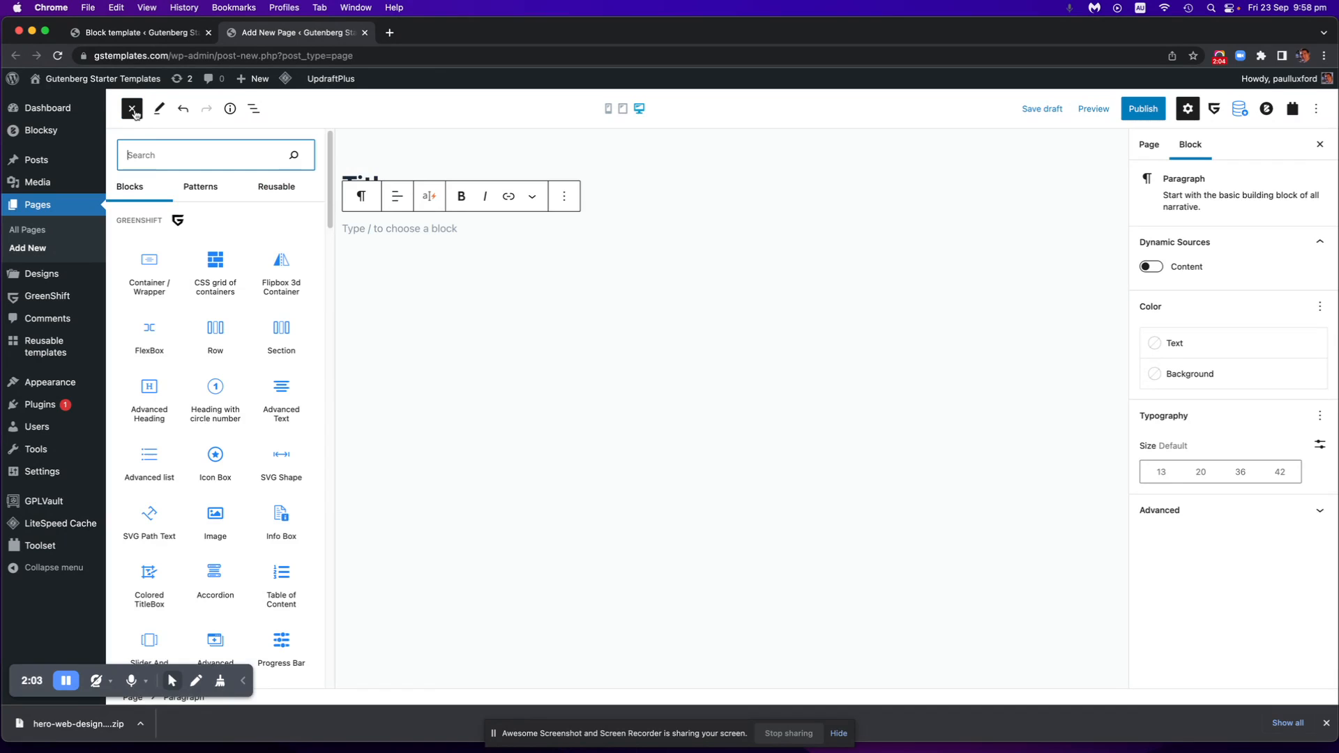
left_click(276, 187)
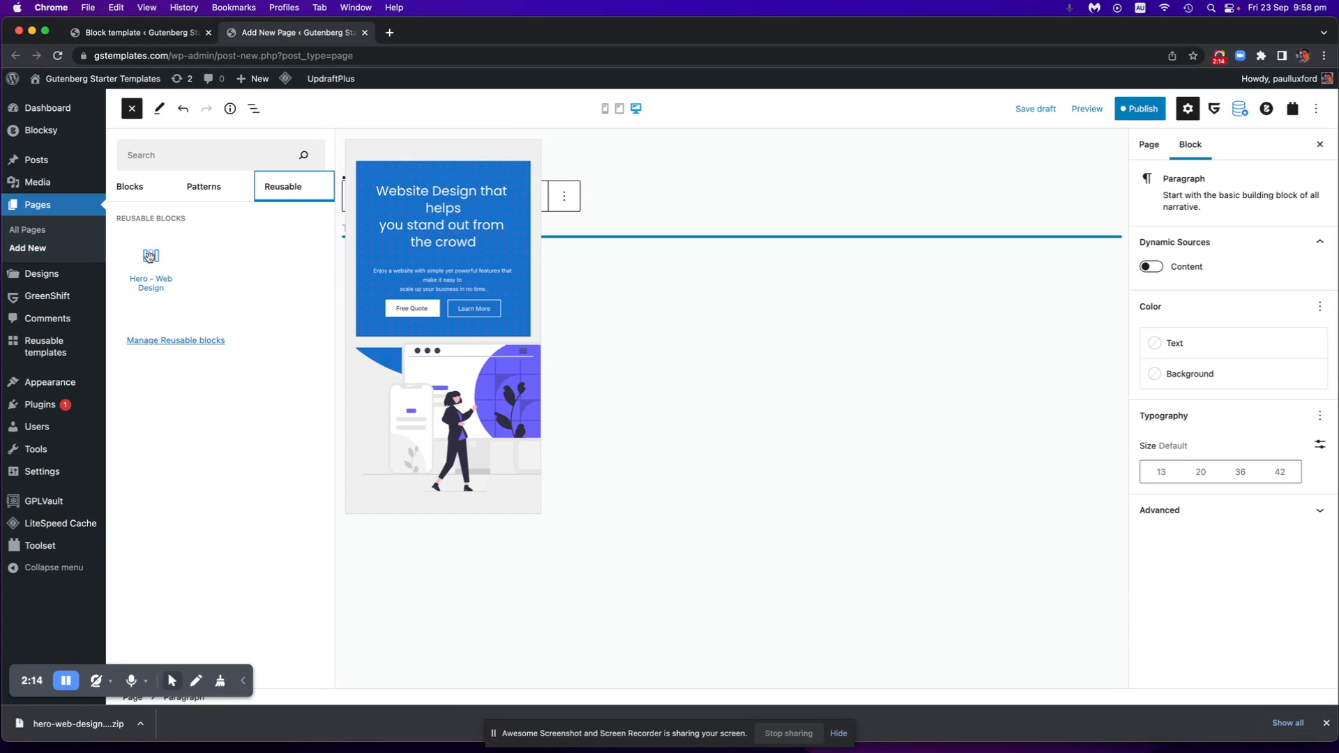
left_click(151, 259)
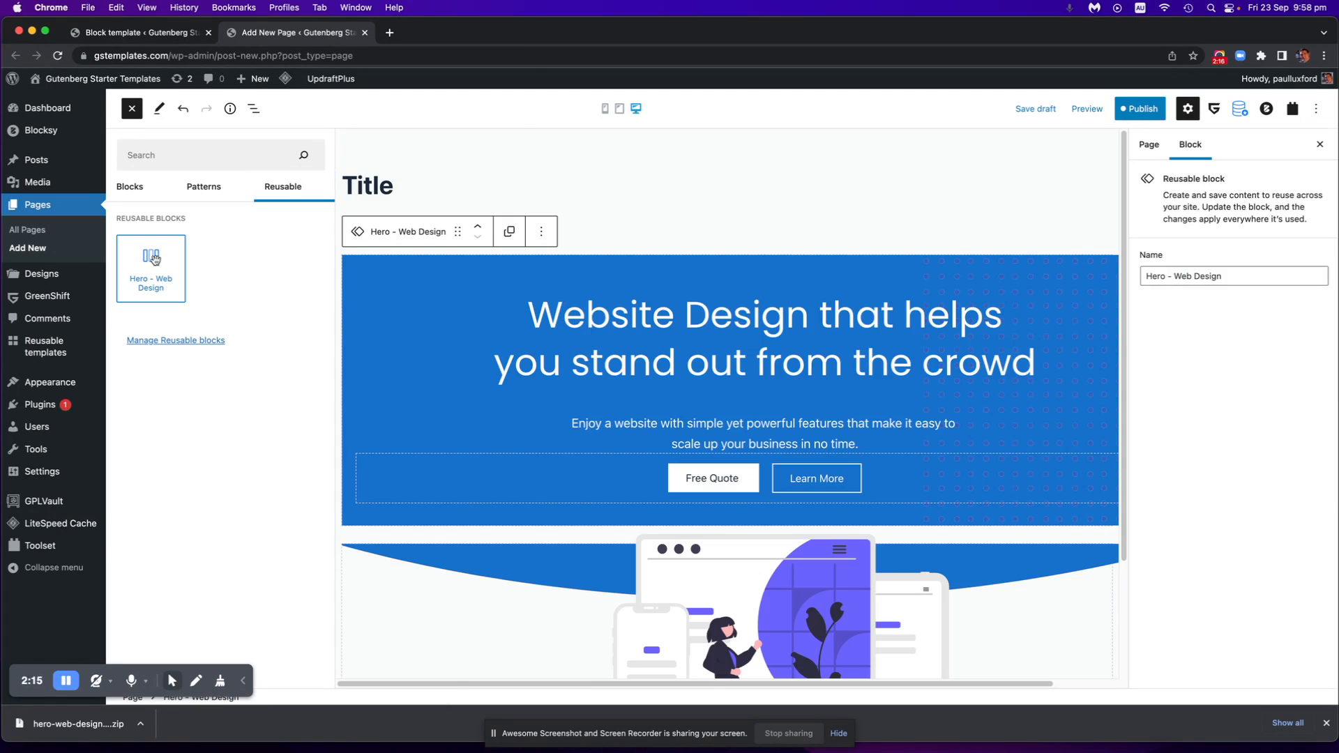
scroll("down", 3)
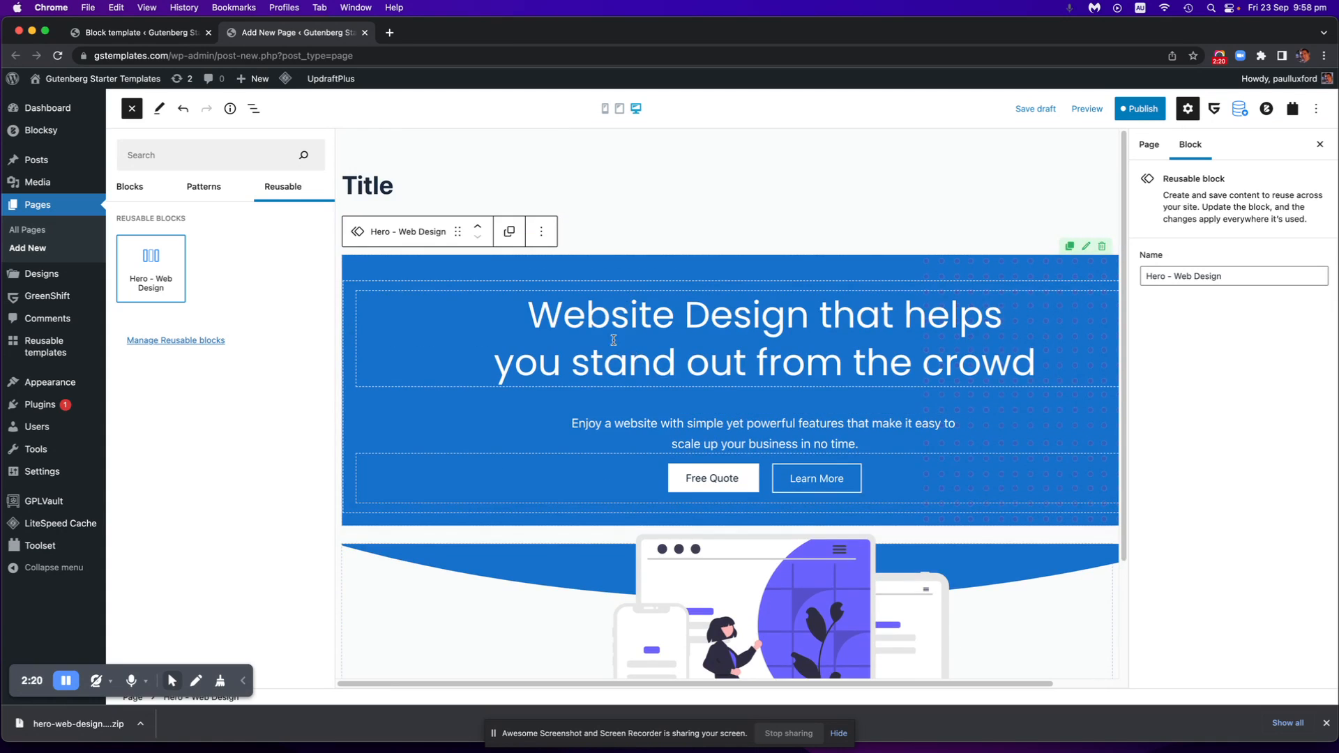
mouse_move(566, 353)
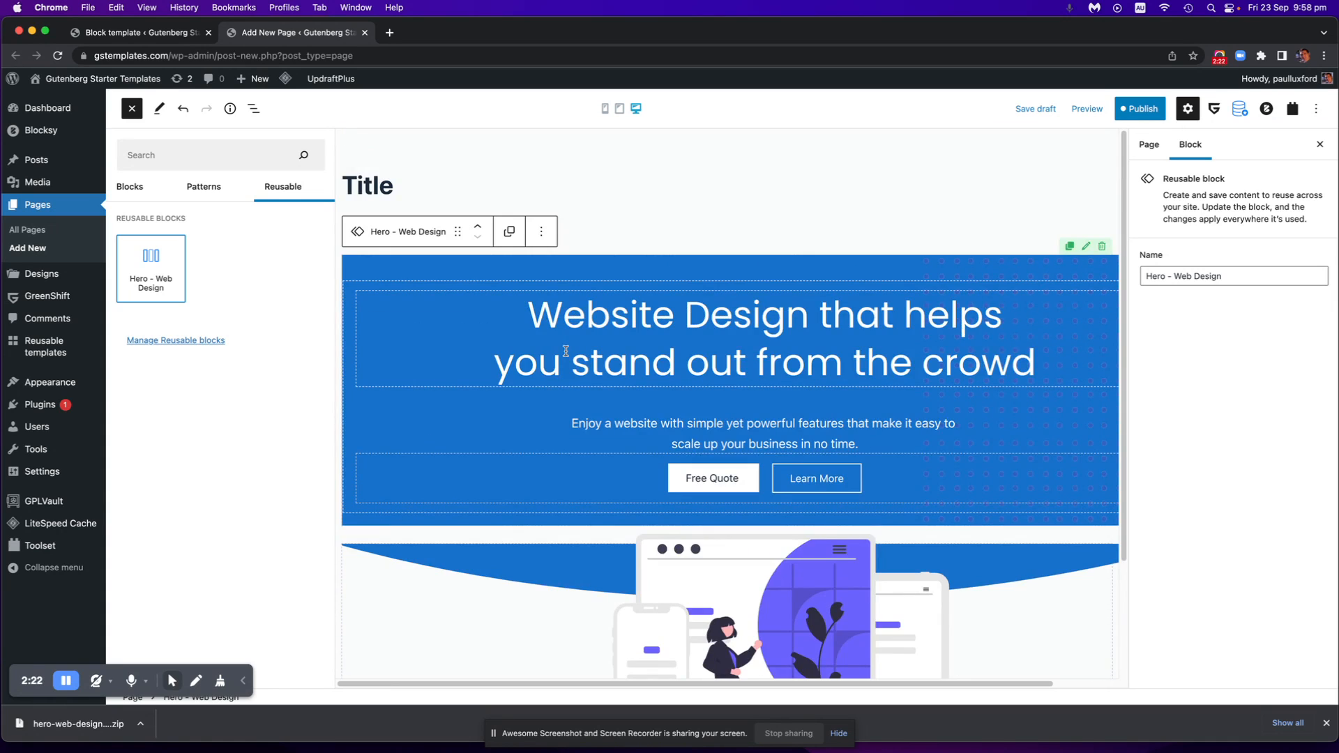
mouse_move(508, 232)
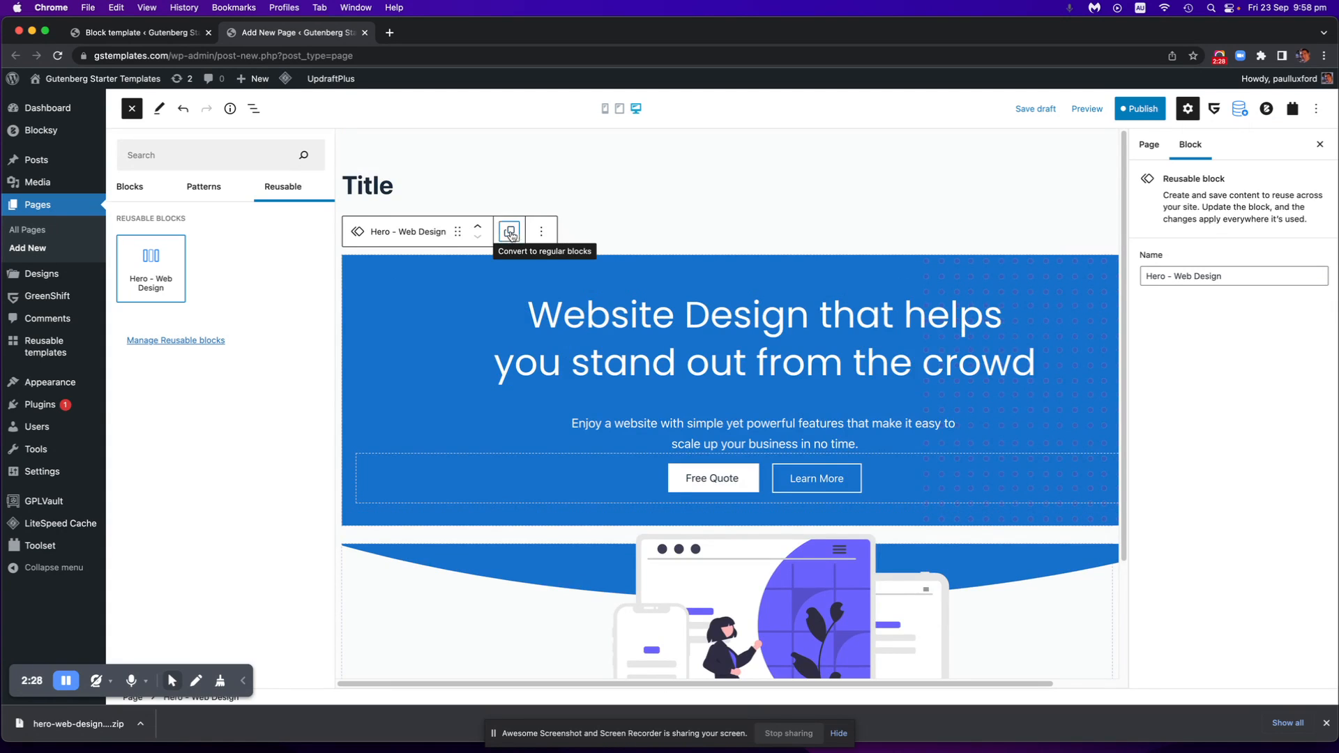
Convert the Hero – Web Design block to regular blocks, then select its Row and Advanced Heading.
left_click(509, 230)
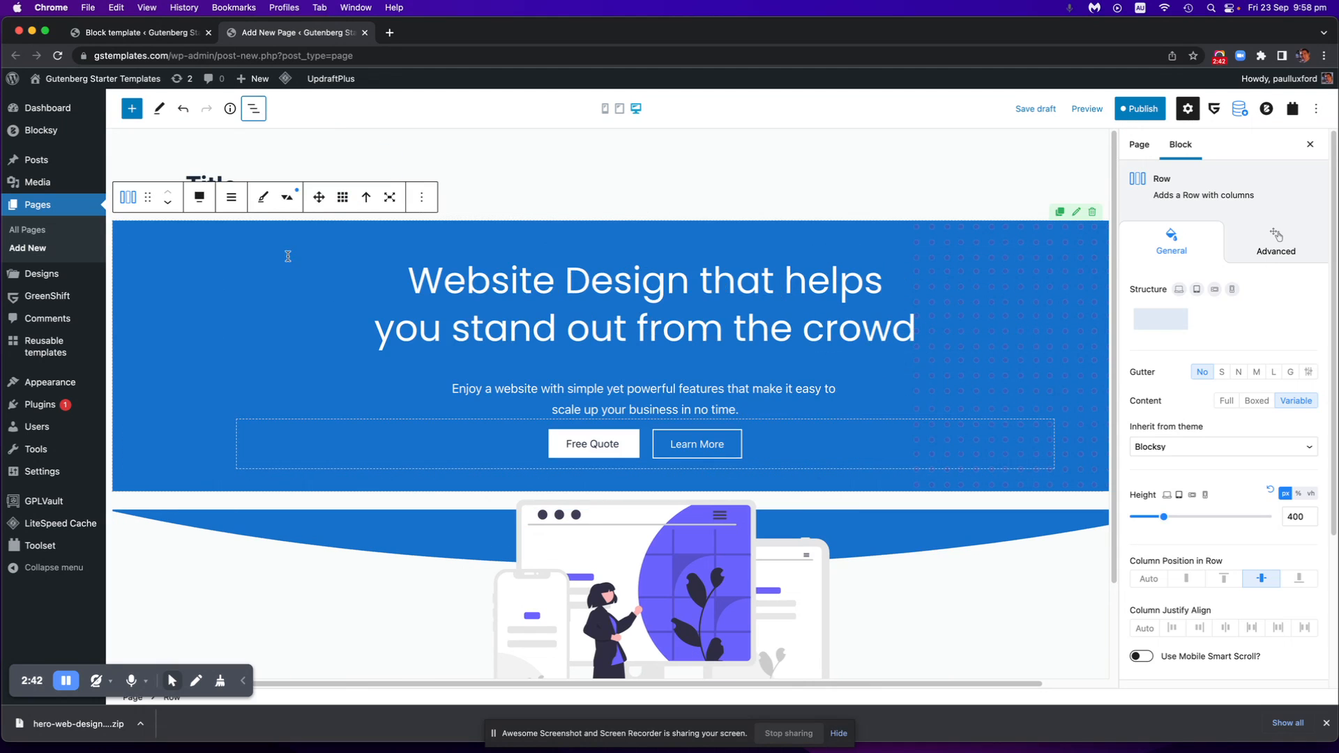
left_click(631, 283)
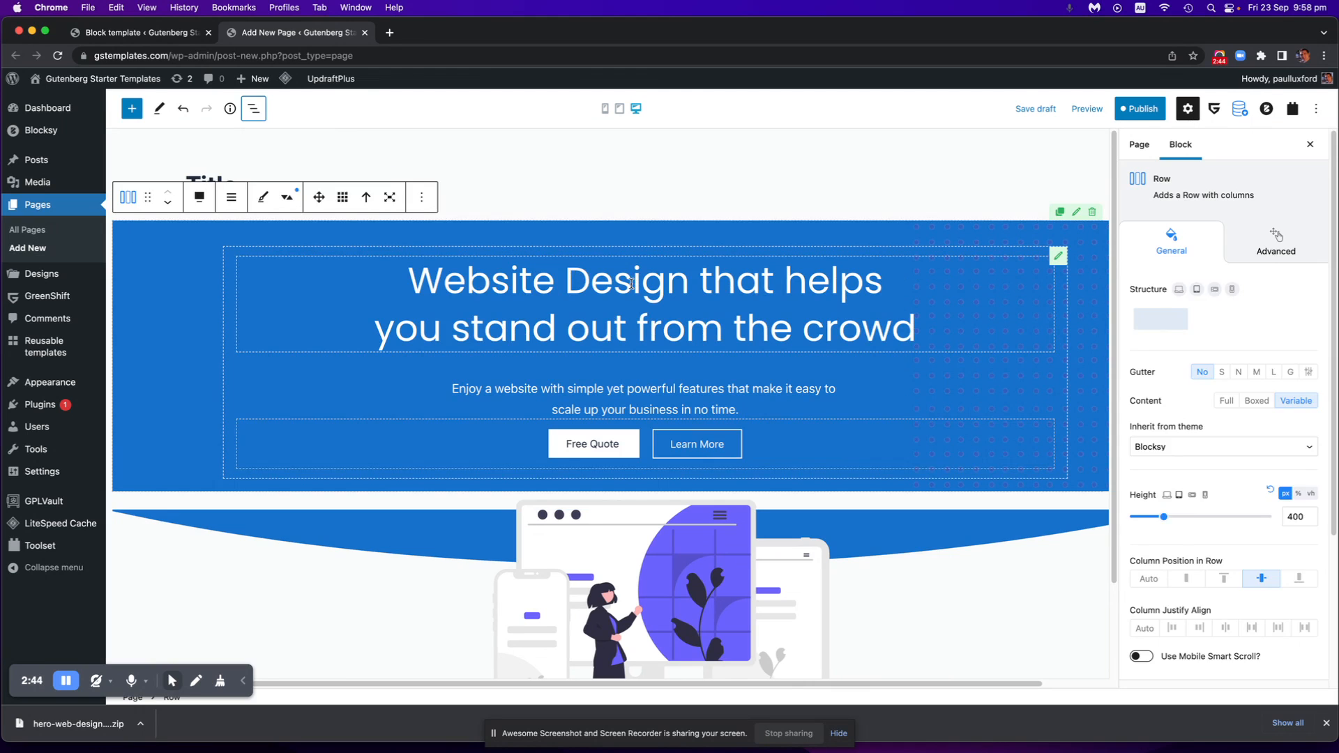
left_click(631, 281)
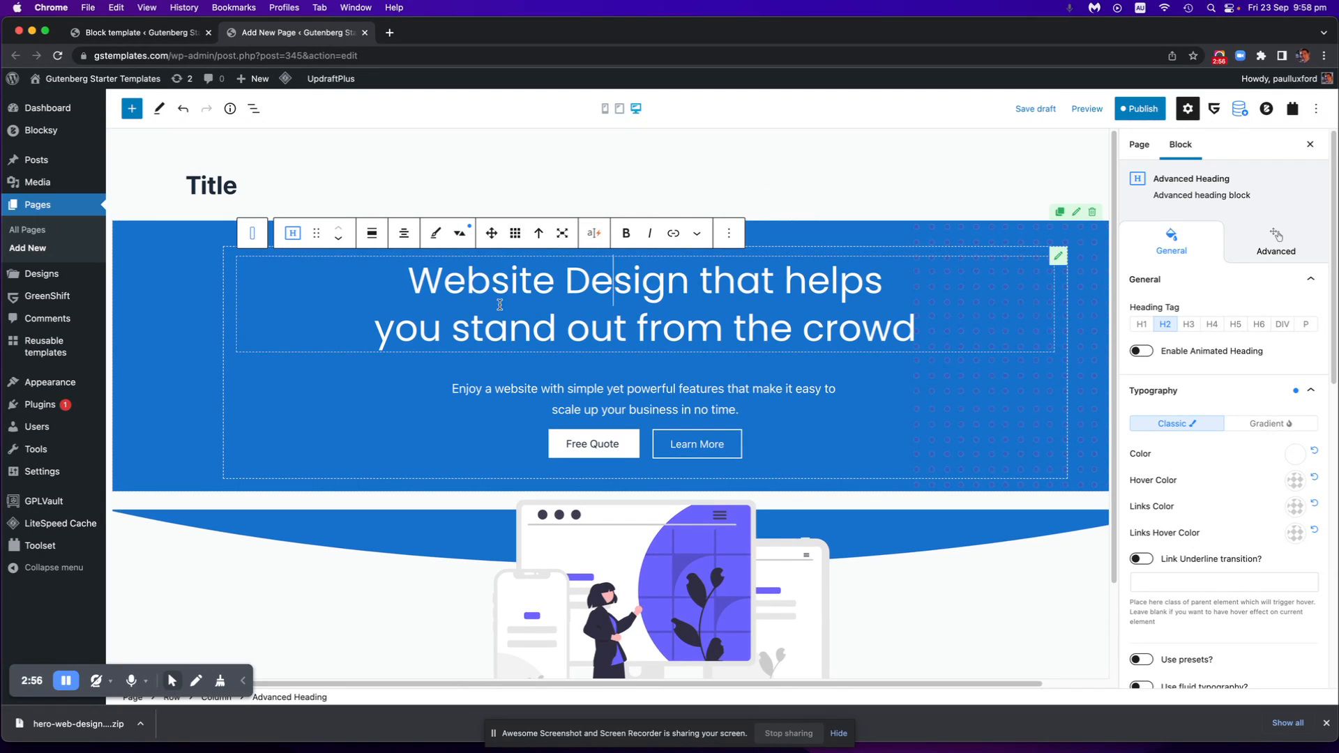
mouse_move(607, 328)
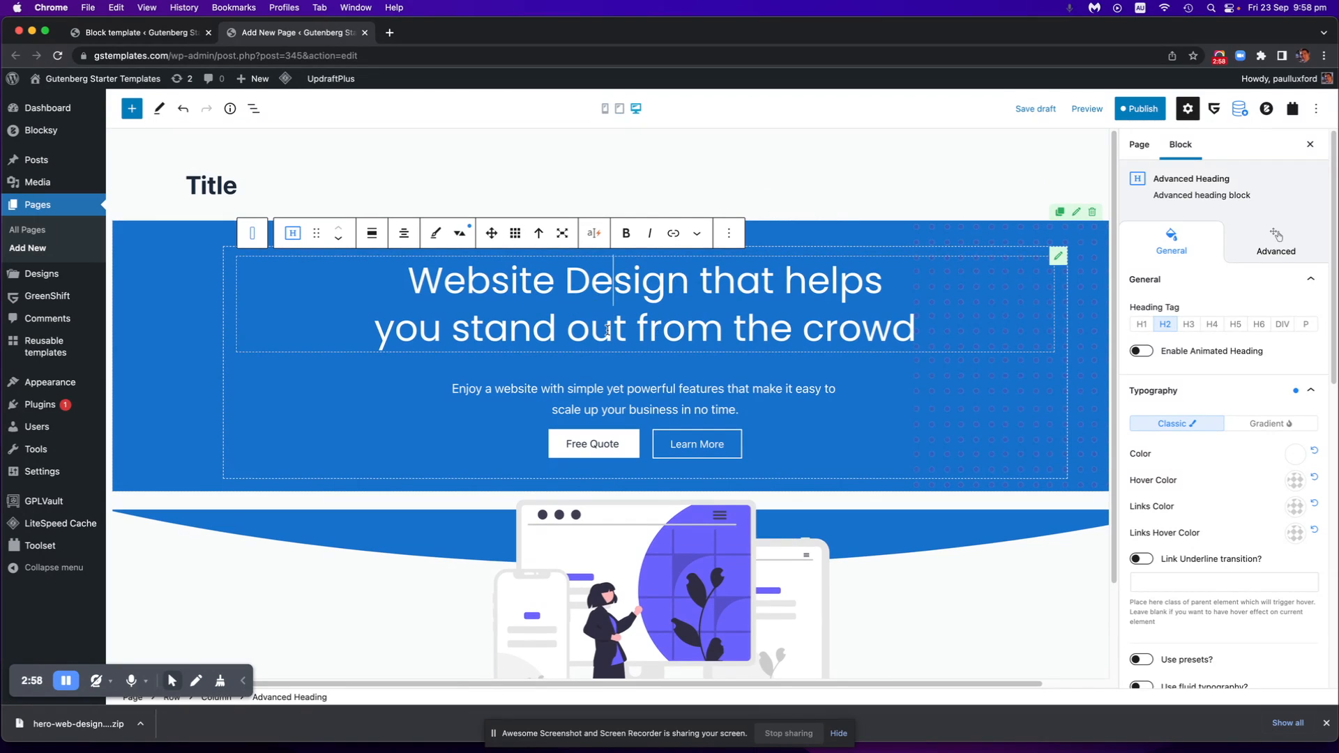